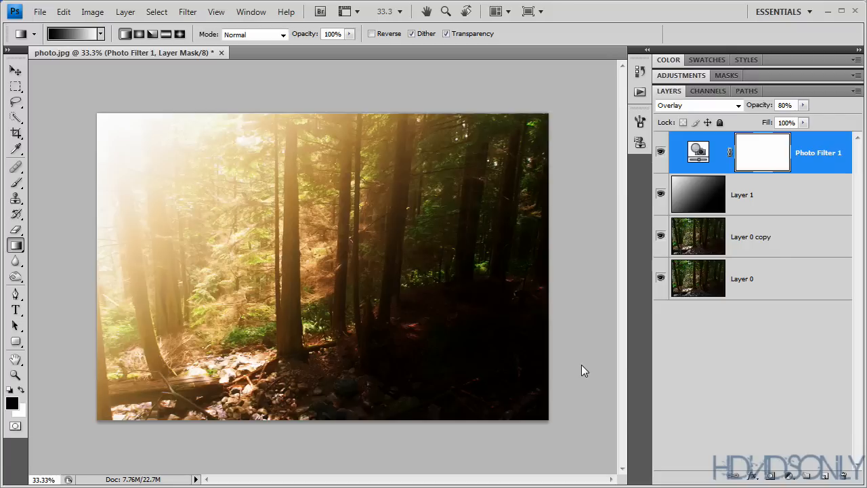
mouse_move(581, 367)
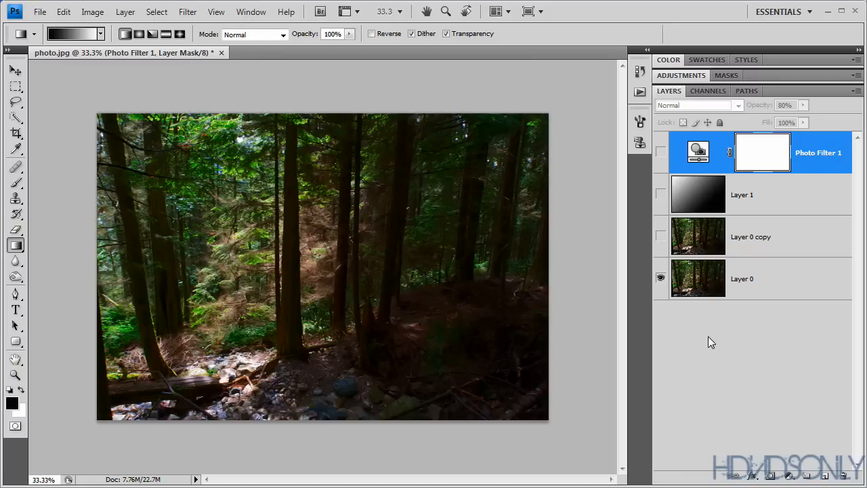
mouse_move(710, 343)
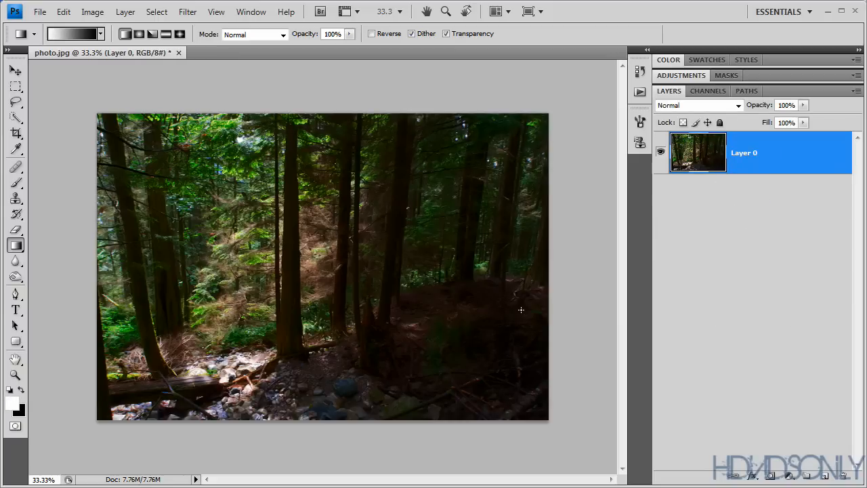
mouse_move(439, 309)
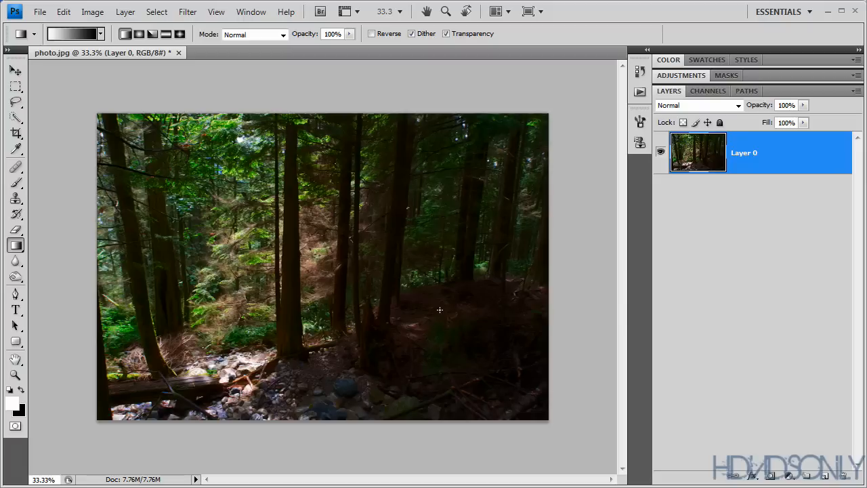
mouse_move(735, 217)
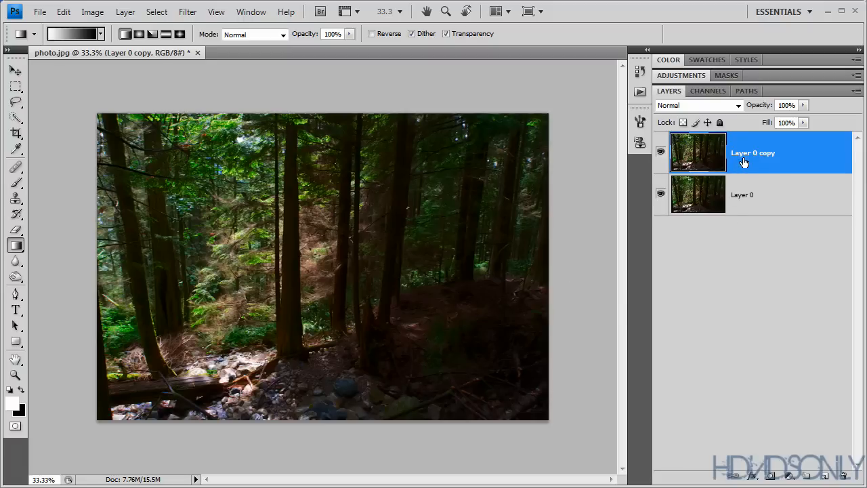
Step: Add a blank layer above the photo copy and set its blend mode to Screen
left_click(825, 475)
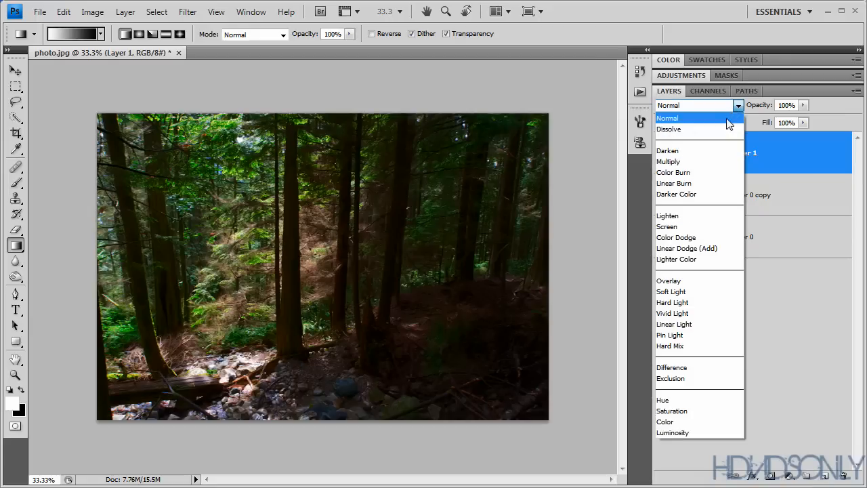
mouse_move(690, 237)
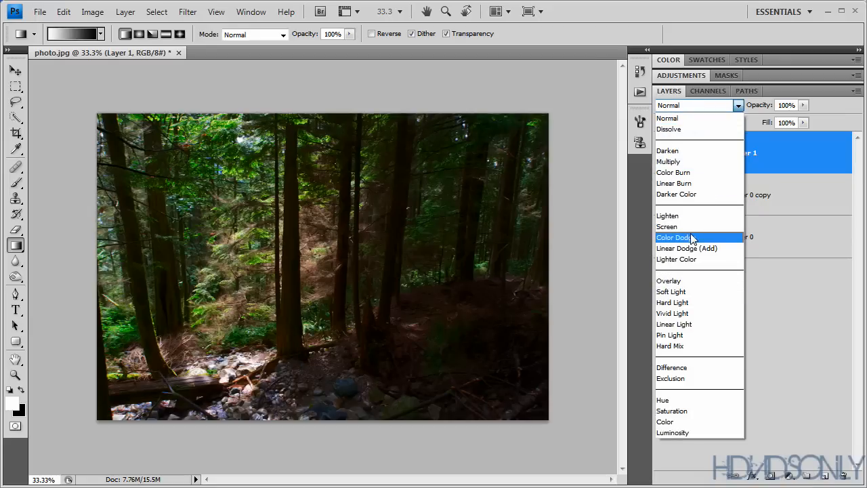
left_click(666, 226)
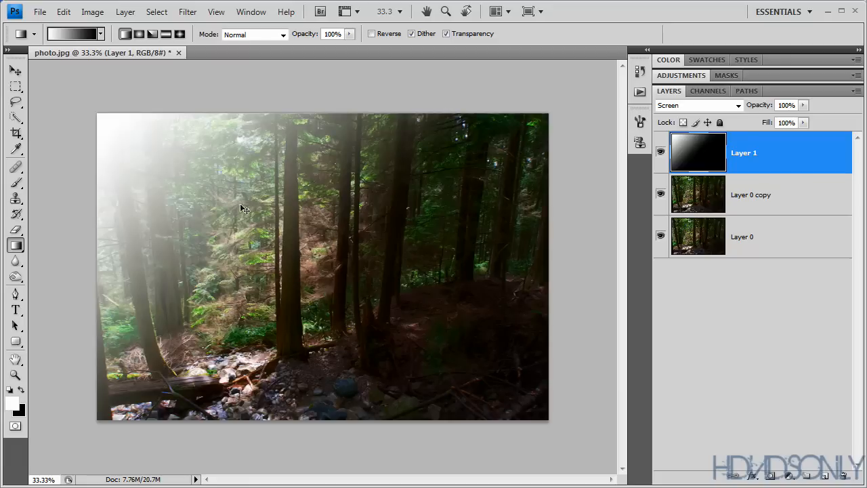
Step: Drag a white-to-black gradient from the canvas's top-left corner toward the centre
left_click_drag(103, 110, 344, 355)
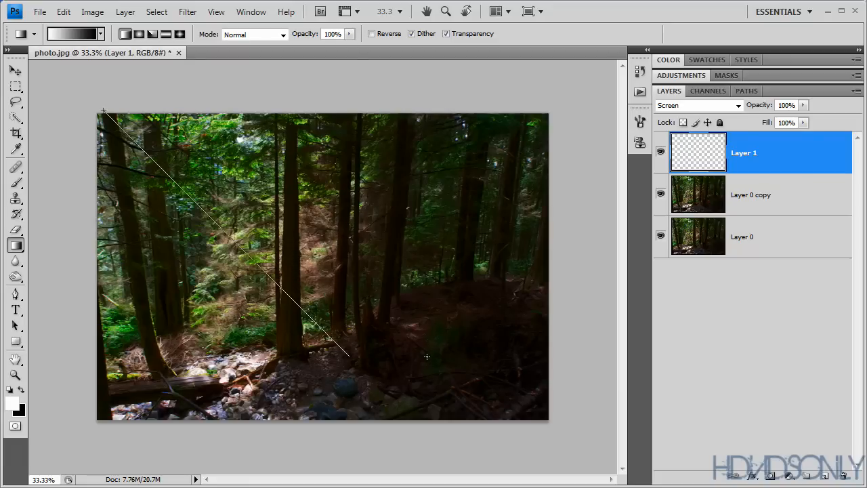
left_click_drag(103, 110, 343, 354)
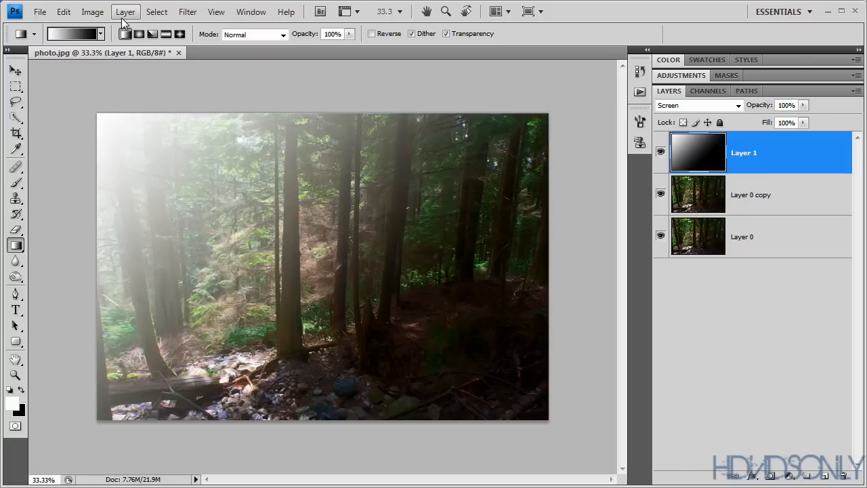
Step: Create a Photo Filter adjustment layer from the Layer menu and confirm it
left_click(125, 12)
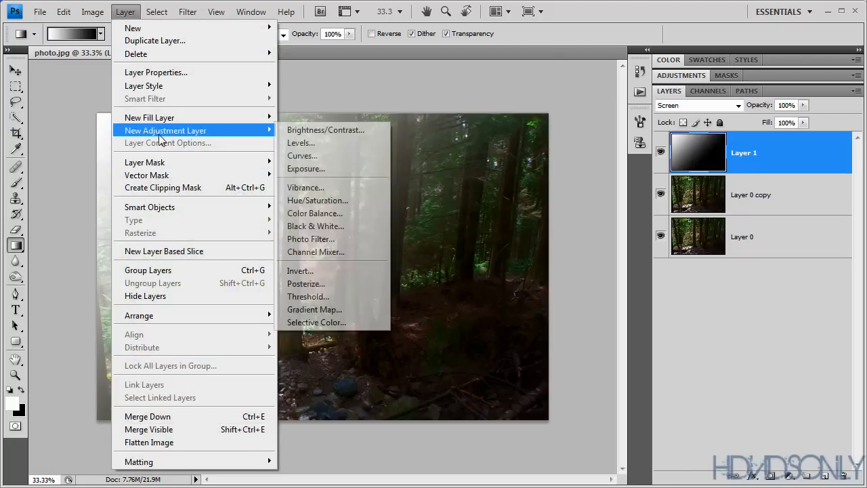
left_click(311, 238)
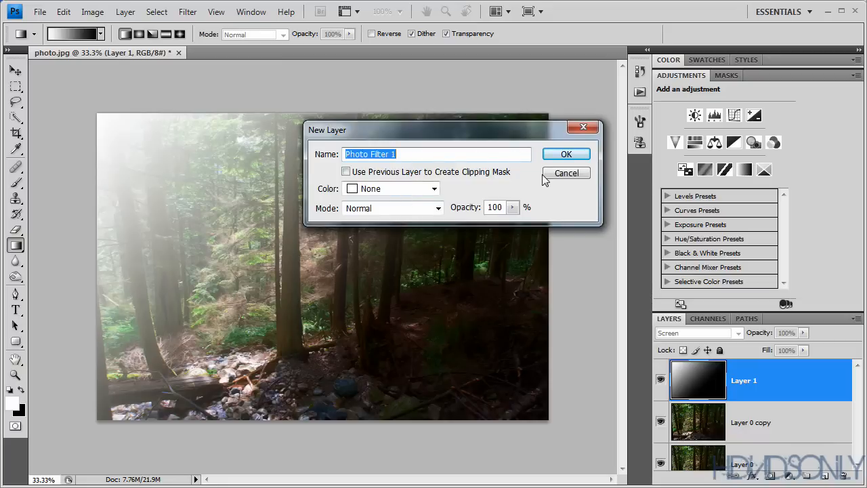
left_click(566, 154)
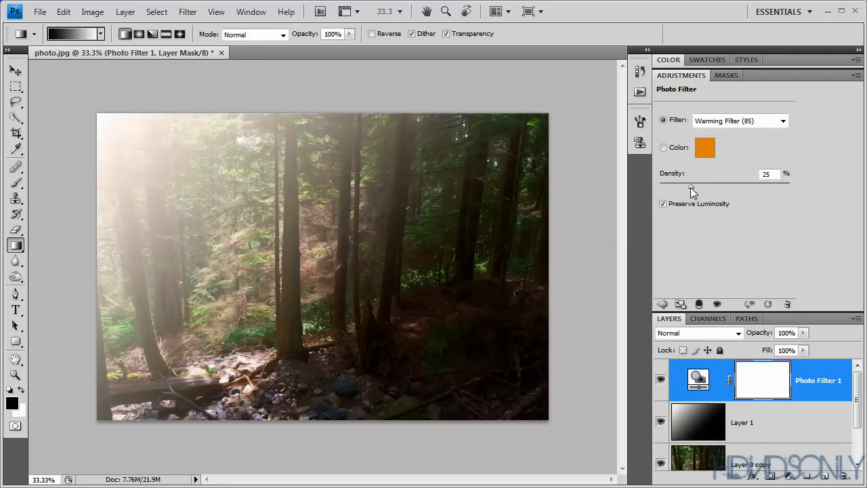
Step: Raise the warming filter density to 100% and lower the layer opacity to 70%
left_click_drag(690, 187, 789, 186)
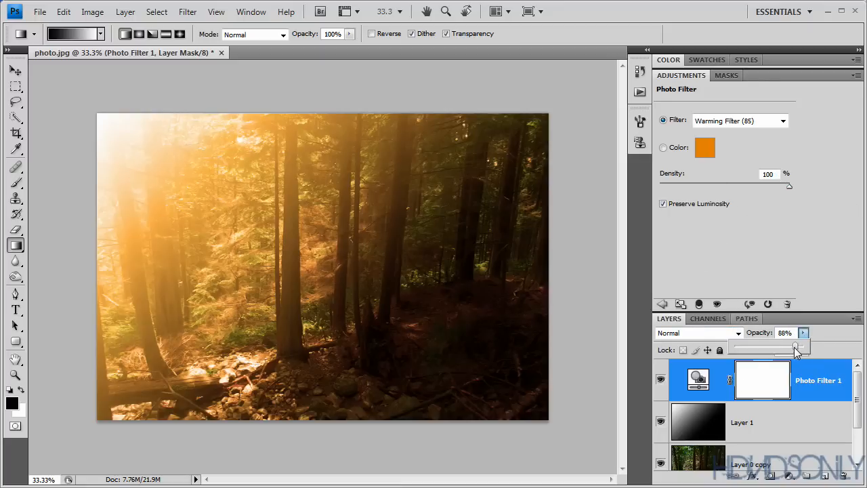
left_click_drag(795, 346, 782, 346)
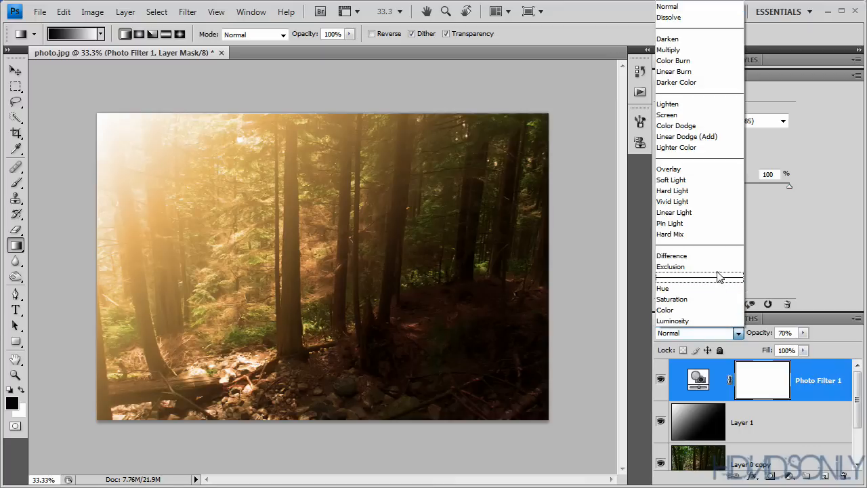
mouse_move(672, 202)
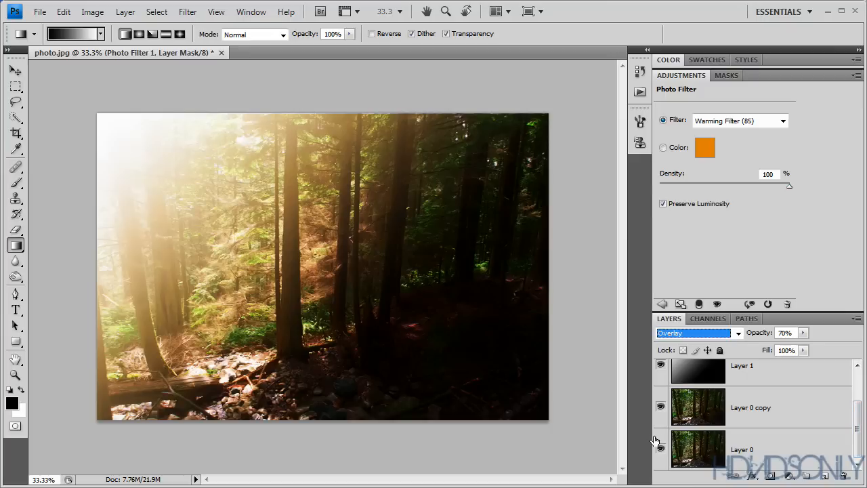
mouse_move(652, 442)
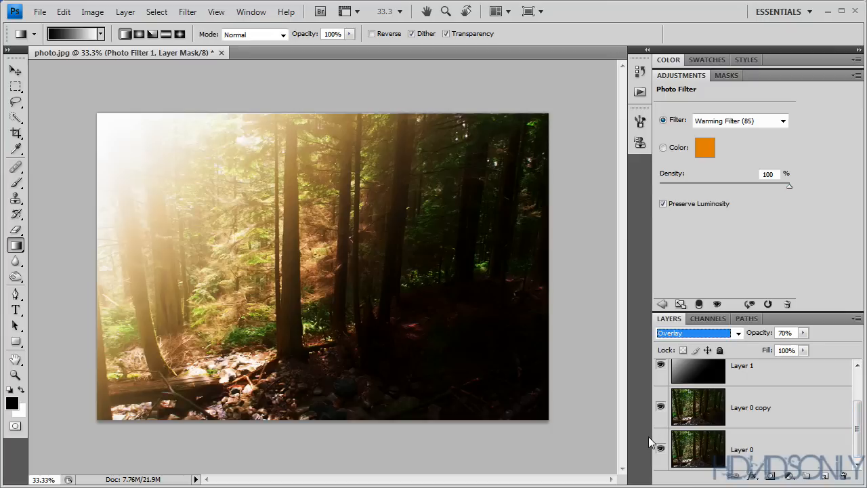
mouse_move(494, 303)
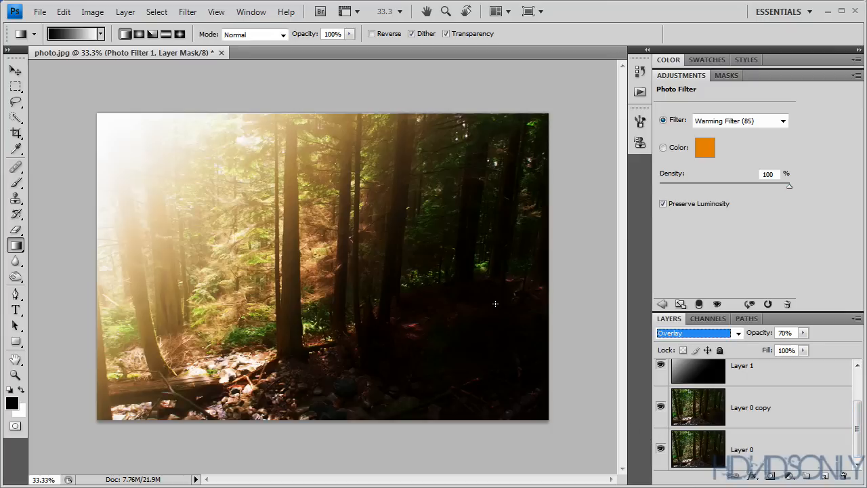